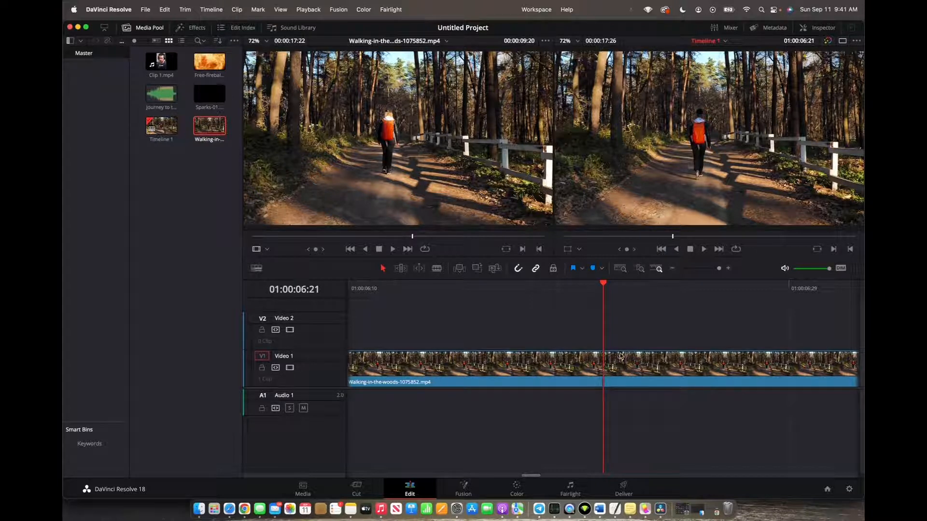
mouse_move(556, 320)
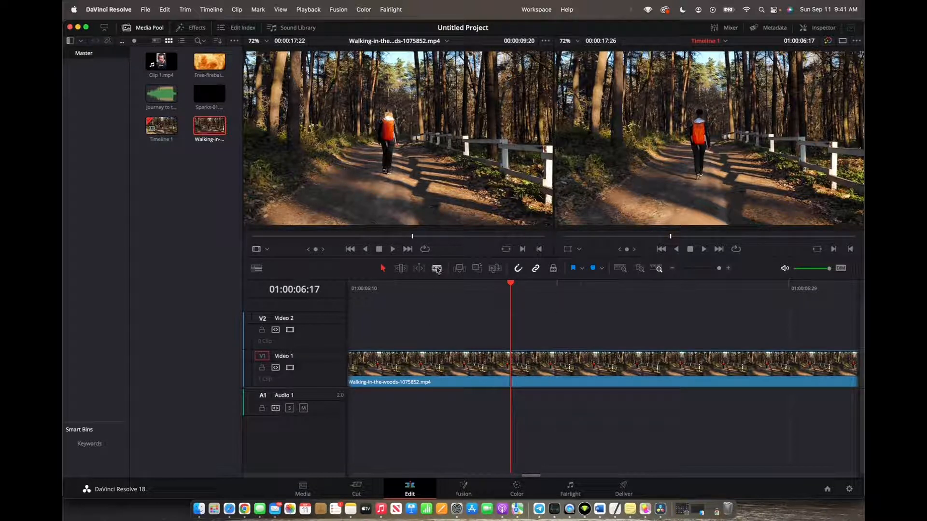
Switch to the Blade tool for cutting the walking-in-the-woods clip at 01:00:06:17
left_click(437, 268)
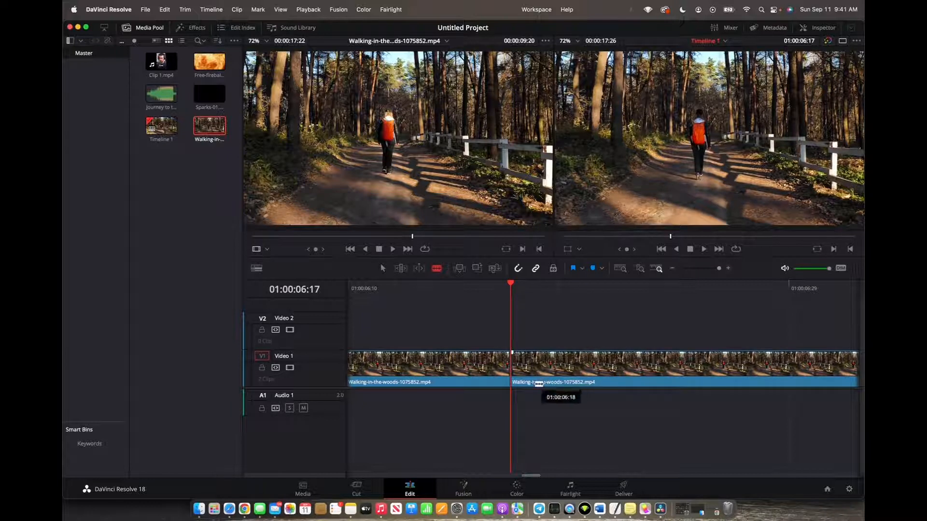
mouse_move(531, 396)
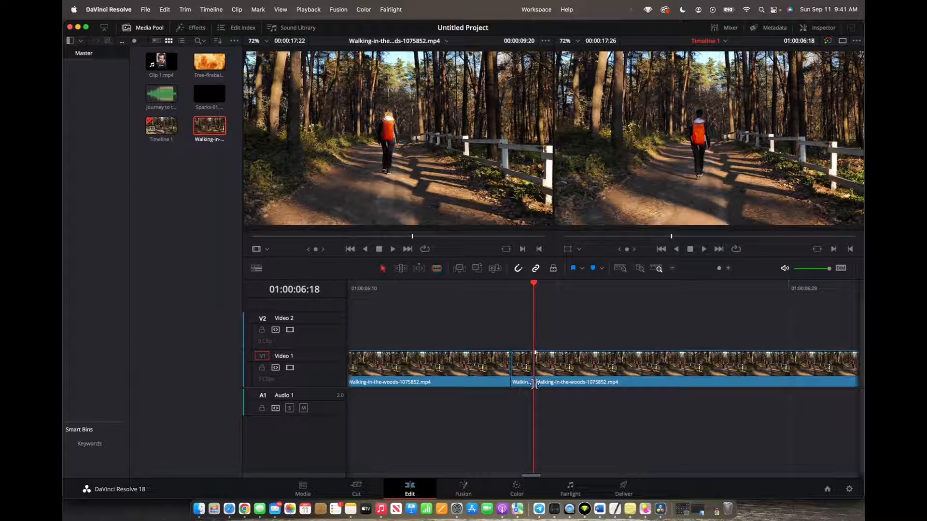
Turn on Freeze Frame for the one-frame clip in its Change Clip Speed settings
right_click(535, 366)
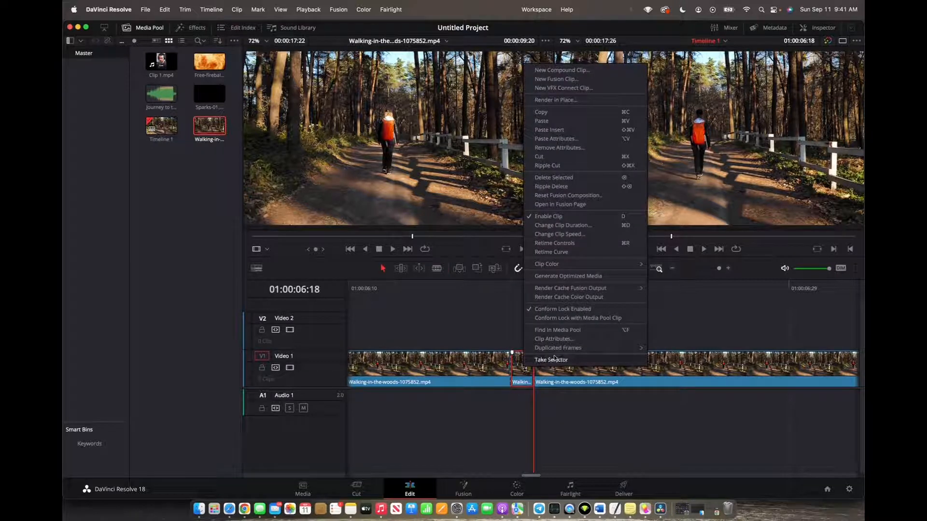
mouse_move(559, 234)
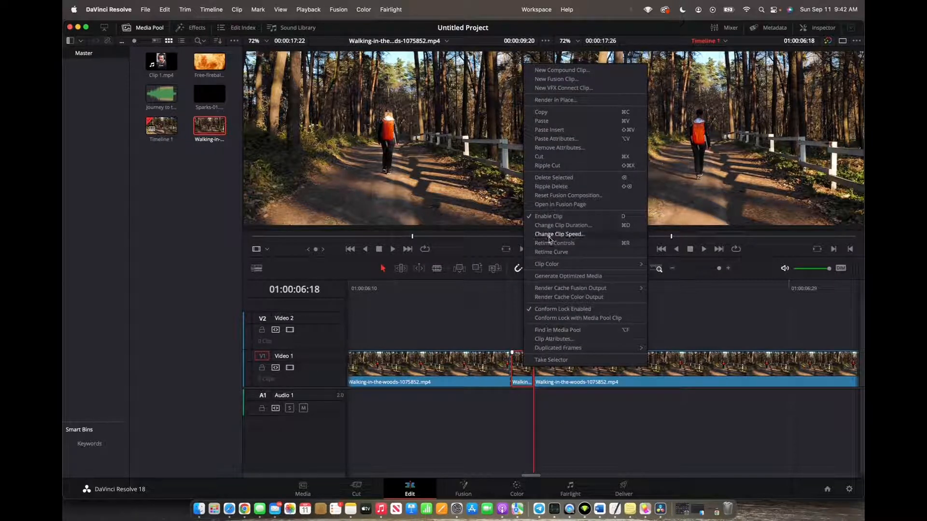
left_click(559, 234)
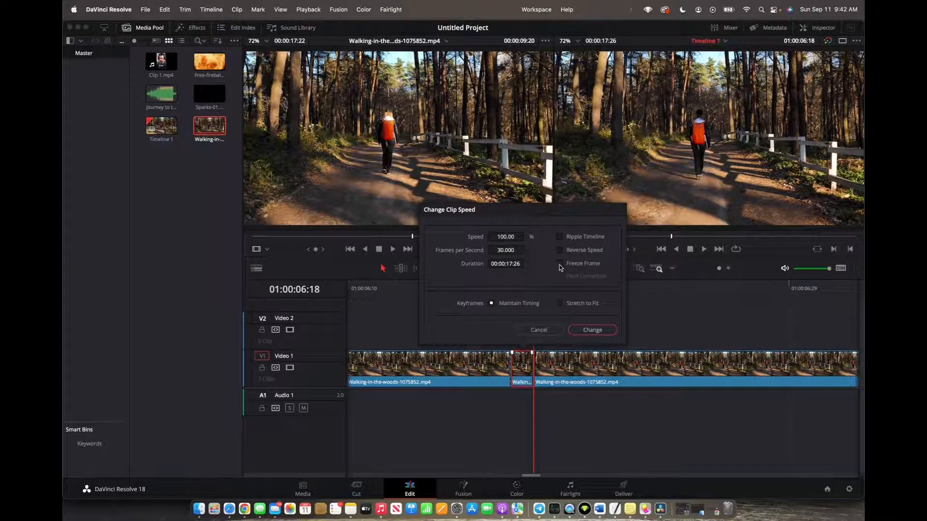
left_click(559, 263)
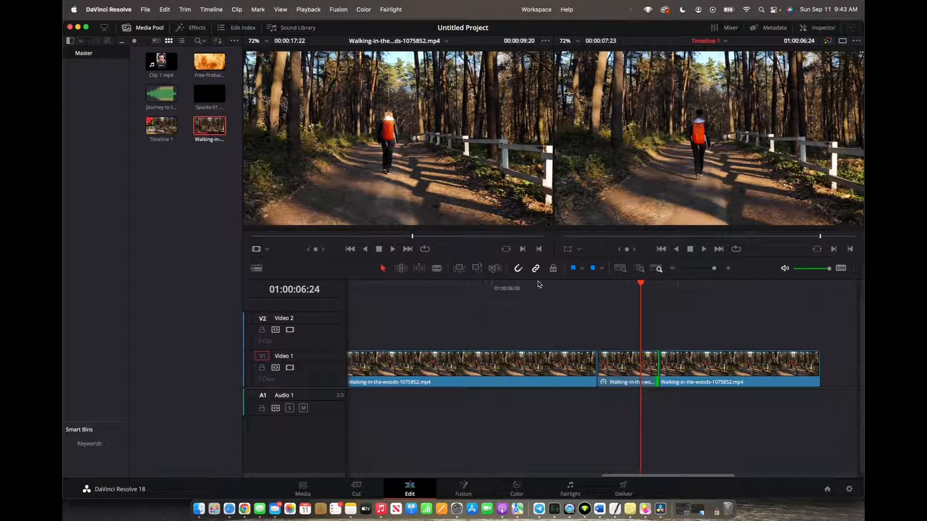
Place the playhead at 01:00:06:07, just before the freeze-frame clip
left_click(535, 289)
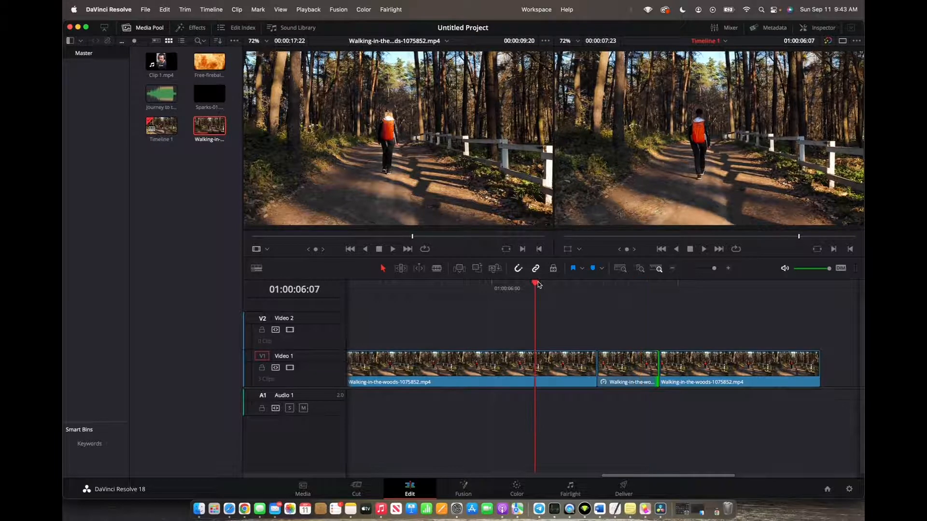